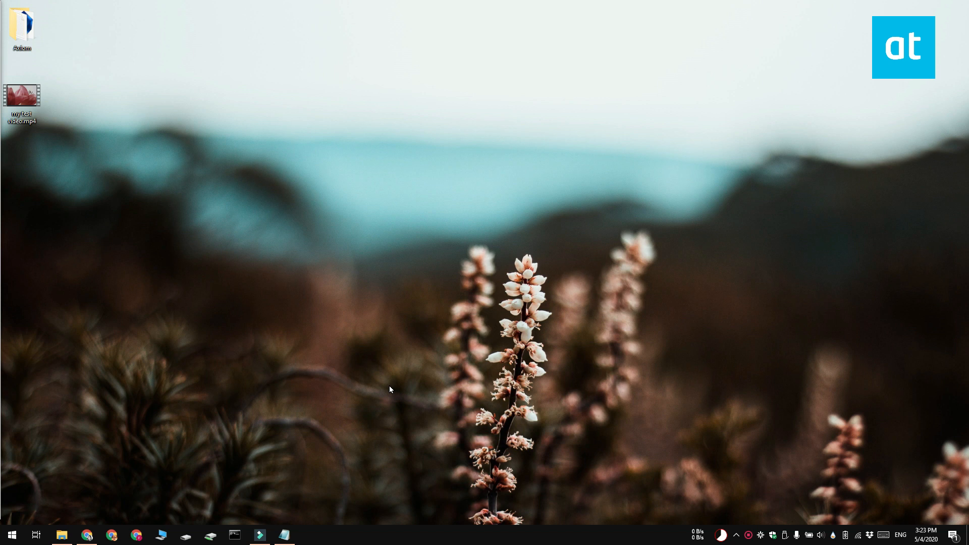
- Open Command Prompt (cmd.exe) from File Explorer's Desktop folder
{"action": "left_click", "coordinate": [62, 535]}
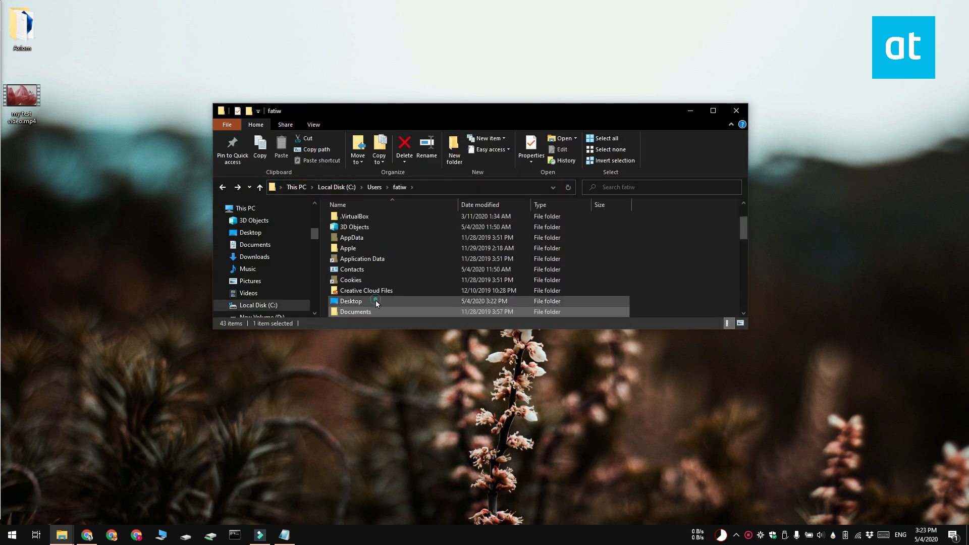
{"action": "double_click", "coordinate": [350, 301]}
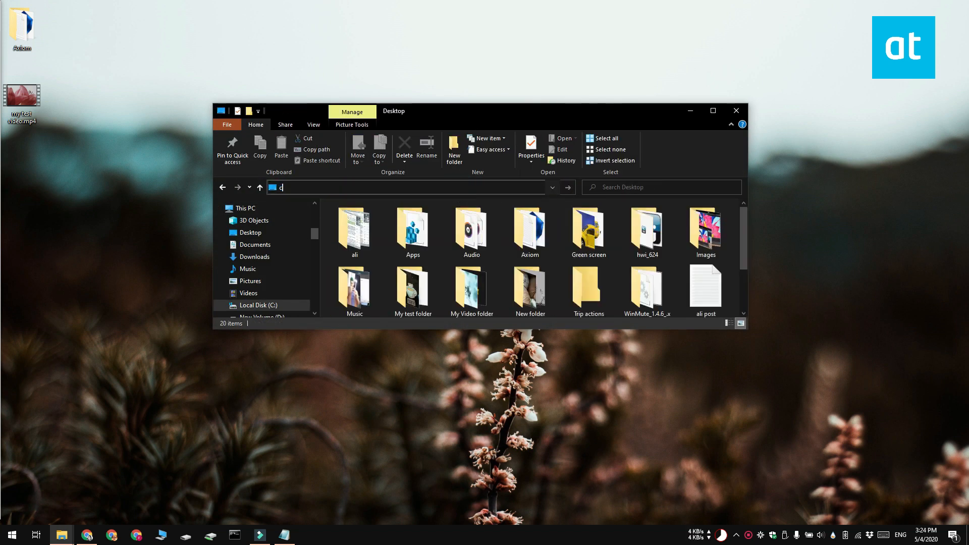
{"action": "type", "text": "C:\\Windows\\System32\\cmd.exe"}
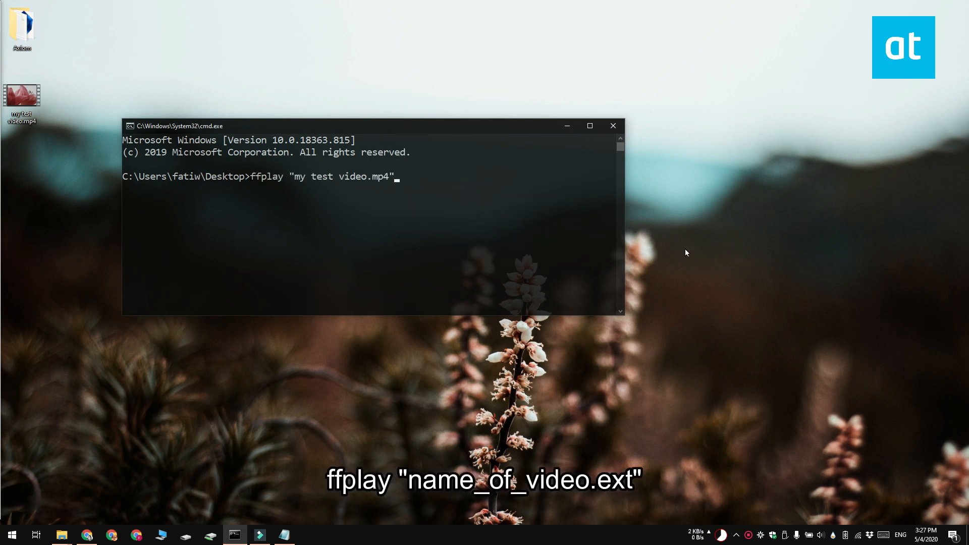
- Run ffplay "my test video.mp4" to play the video full screen
{"action": "key", "text": "enter"}
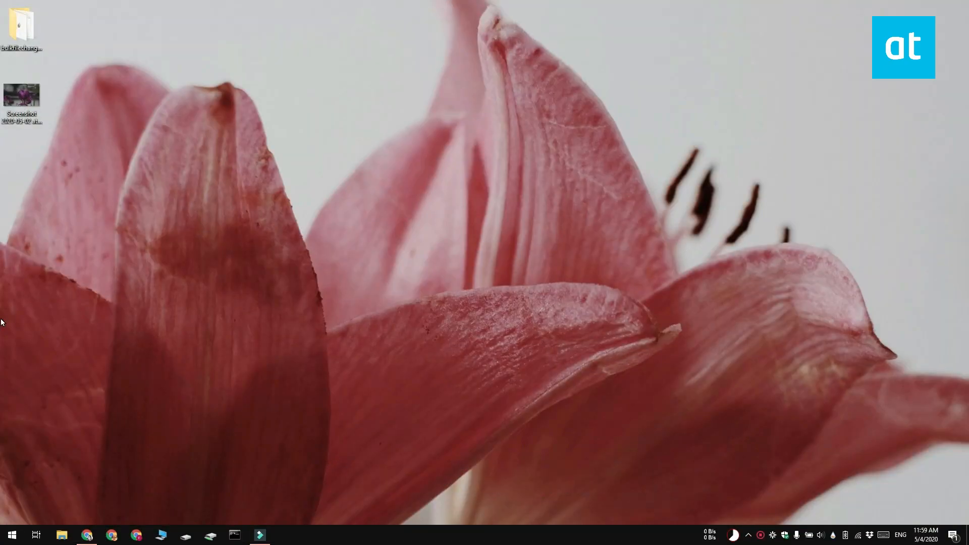
{"action": "mouse_move", "coordinate": [308, 283]}
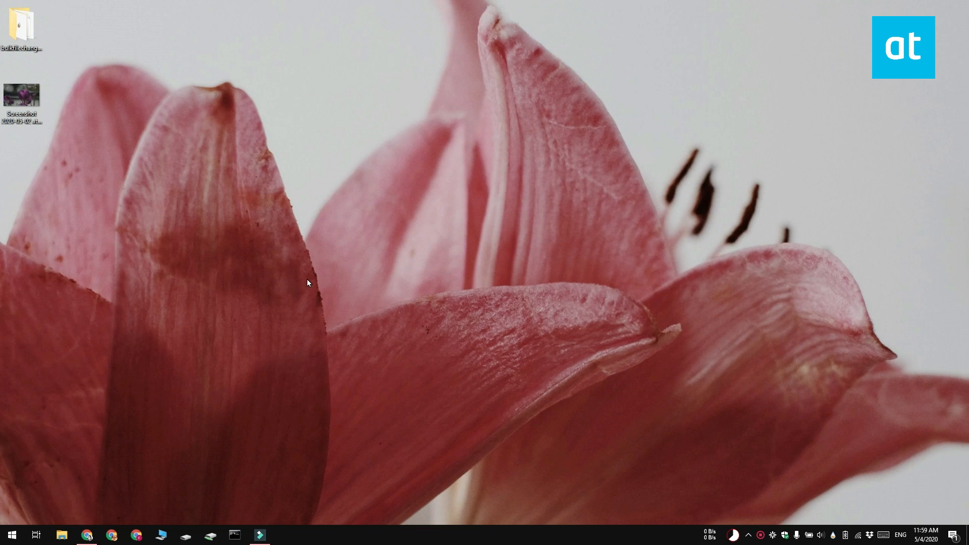
{"action": "mouse_move", "coordinate": [2, 322]}
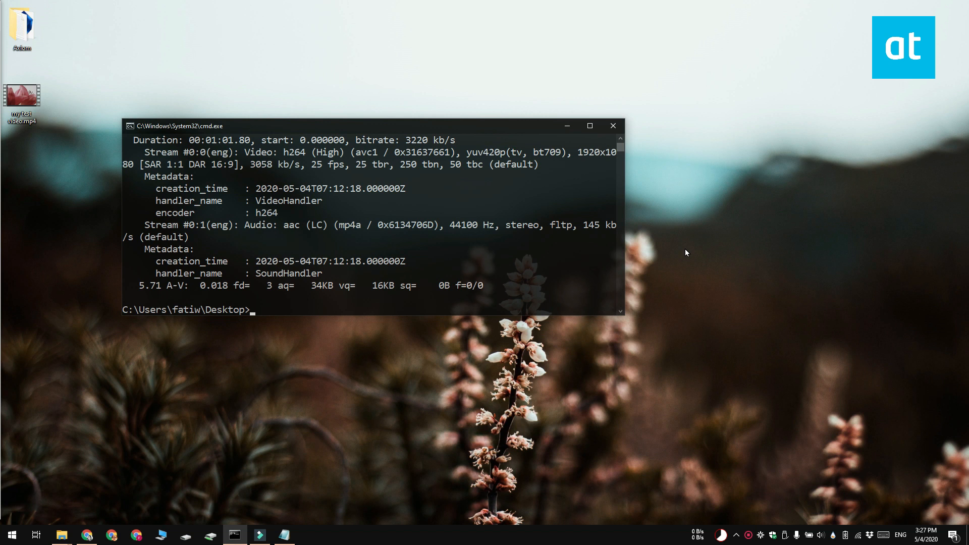
- Minimize Command Prompt and show the Axiom site (axiomui.github.io) in Chrome
{"action": "left_click", "coordinate": [612, 126]}
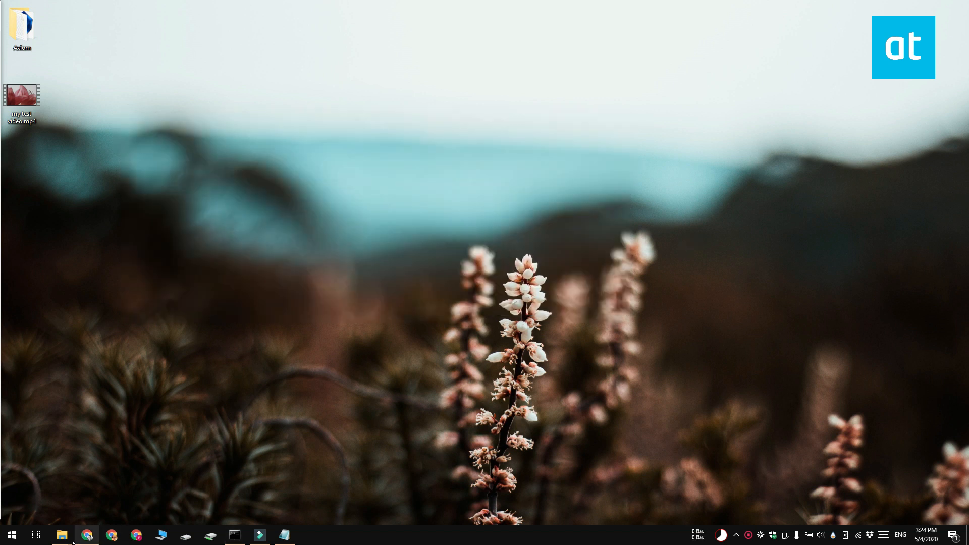
{"action": "left_click", "coordinate": [87, 535]}
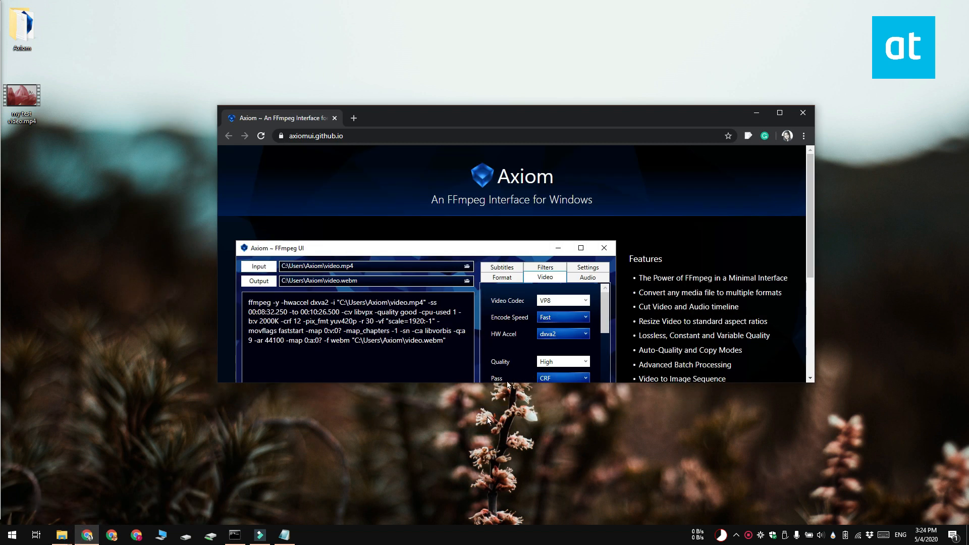
{"action": "mouse_move", "coordinate": [676, 170]}
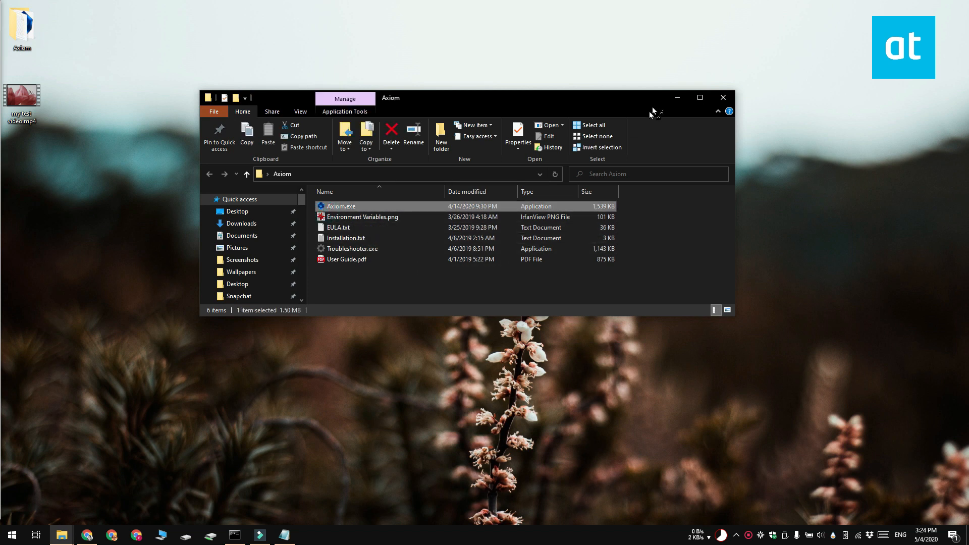
- Launch Axiom.exe and open the Input file browser
{"action": "double_click", "coordinate": [341, 206]}
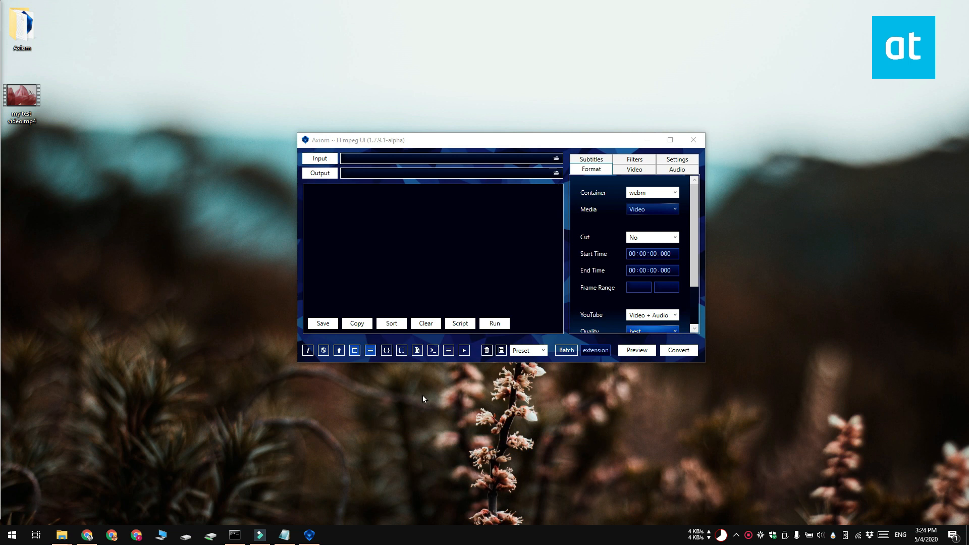
{"action": "left_click", "coordinate": [555, 159]}
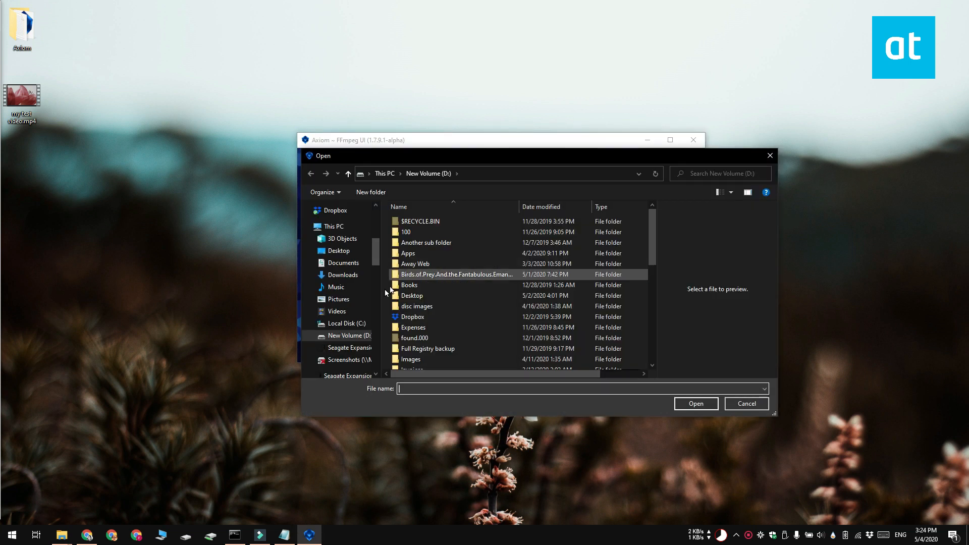